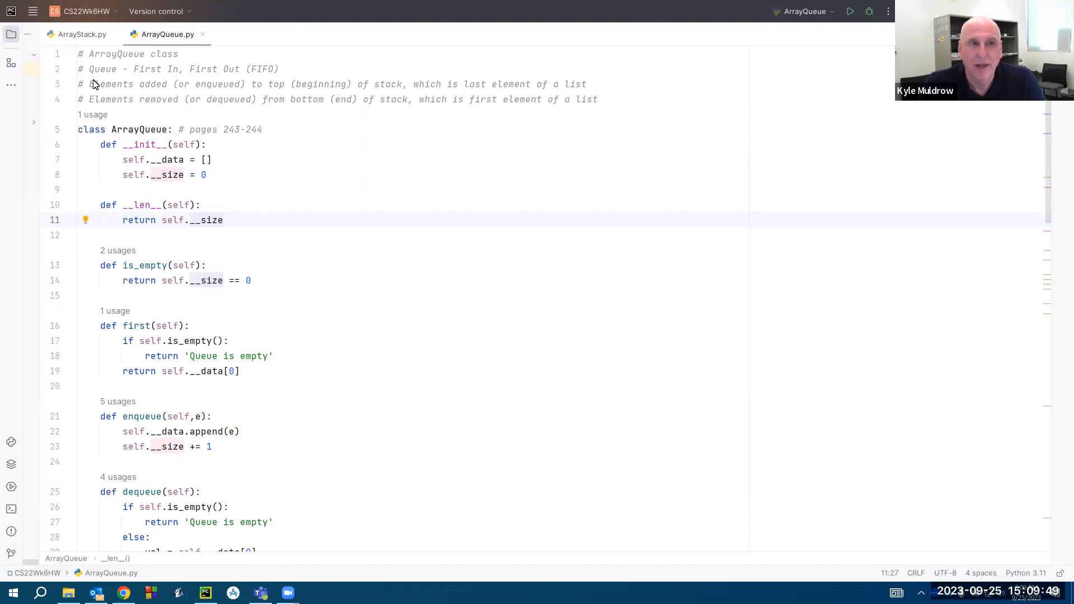
- Select the word 'stack' in the header comment to replace it with 'queue'
left_click_drag(89, 68, 247, 69)
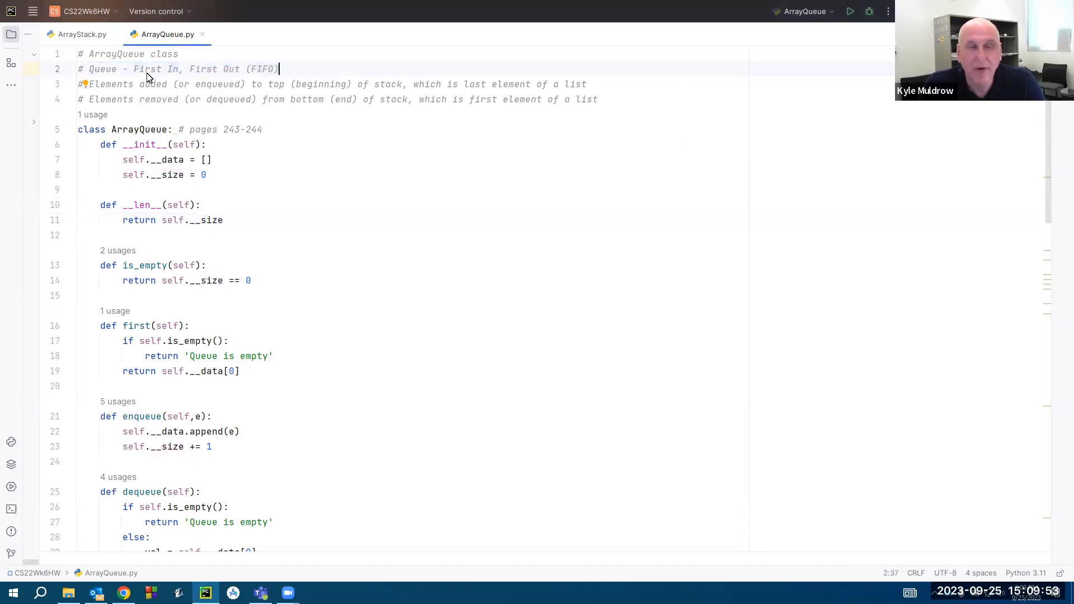
mouse_move(277, 75)
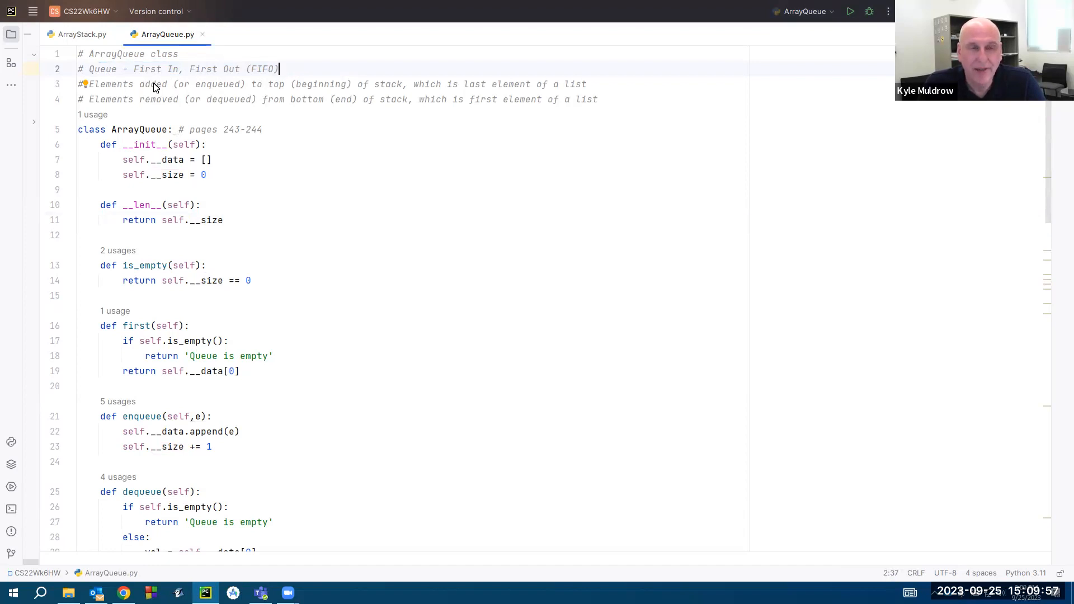
mouse_move(195, 87)
type("queue")
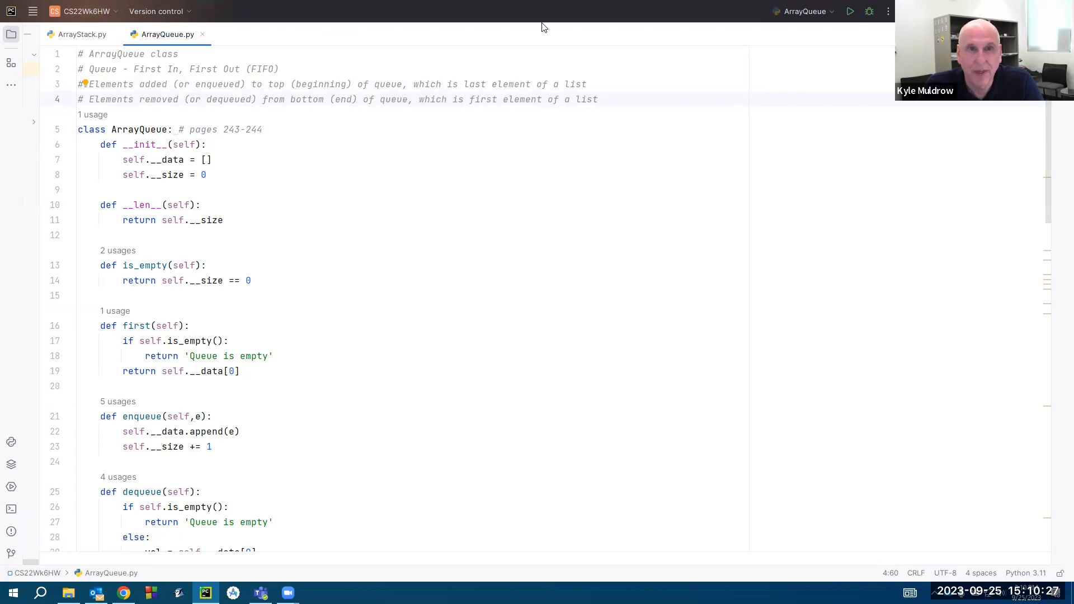
mouse_move(455, 56)
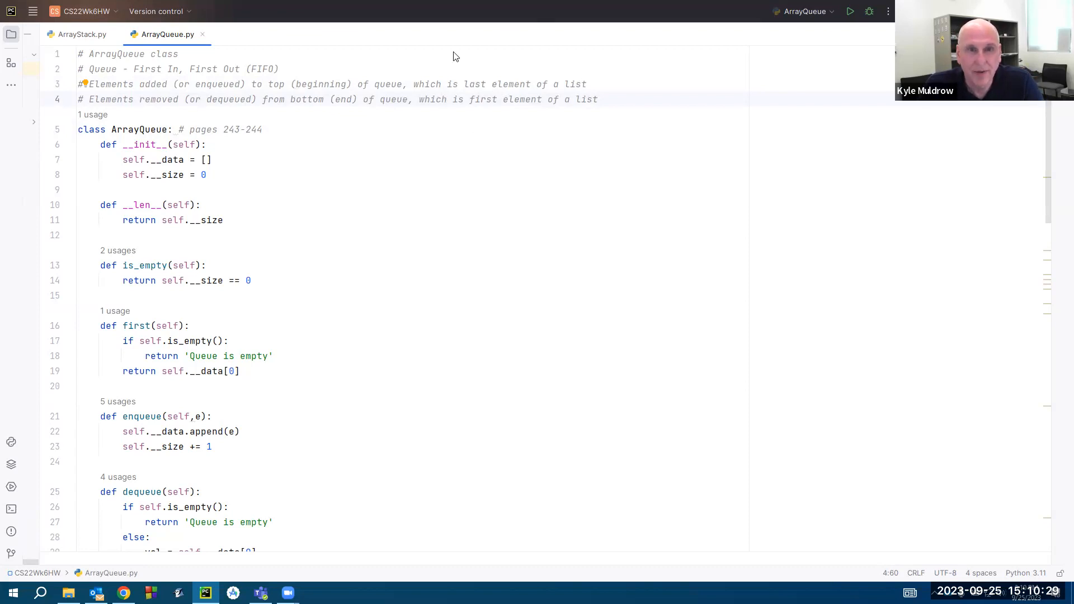
mouse_move(114, 129)
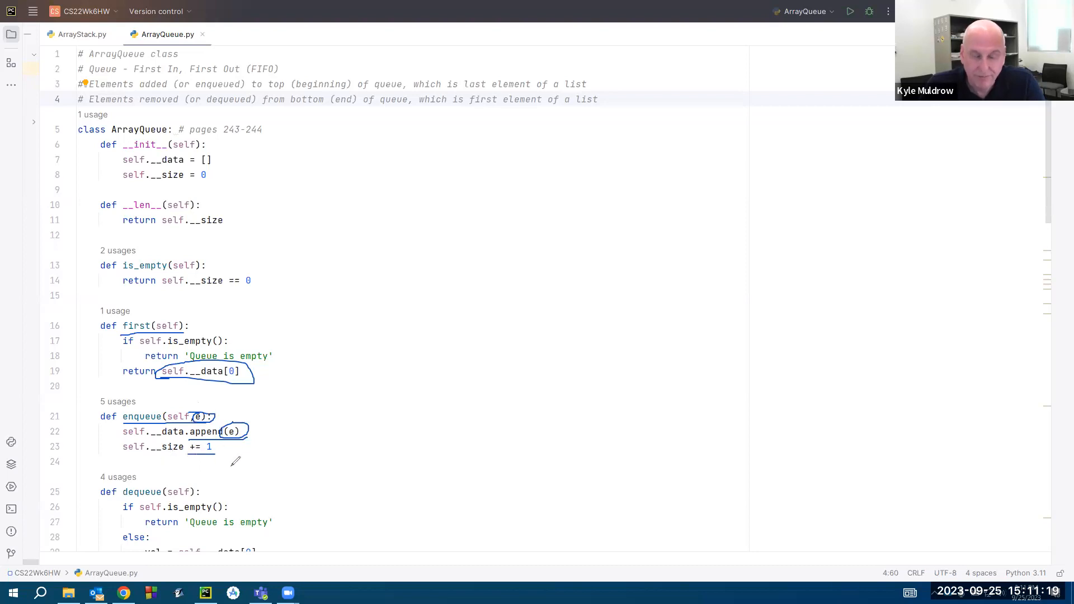
mouse_move(540, 153)
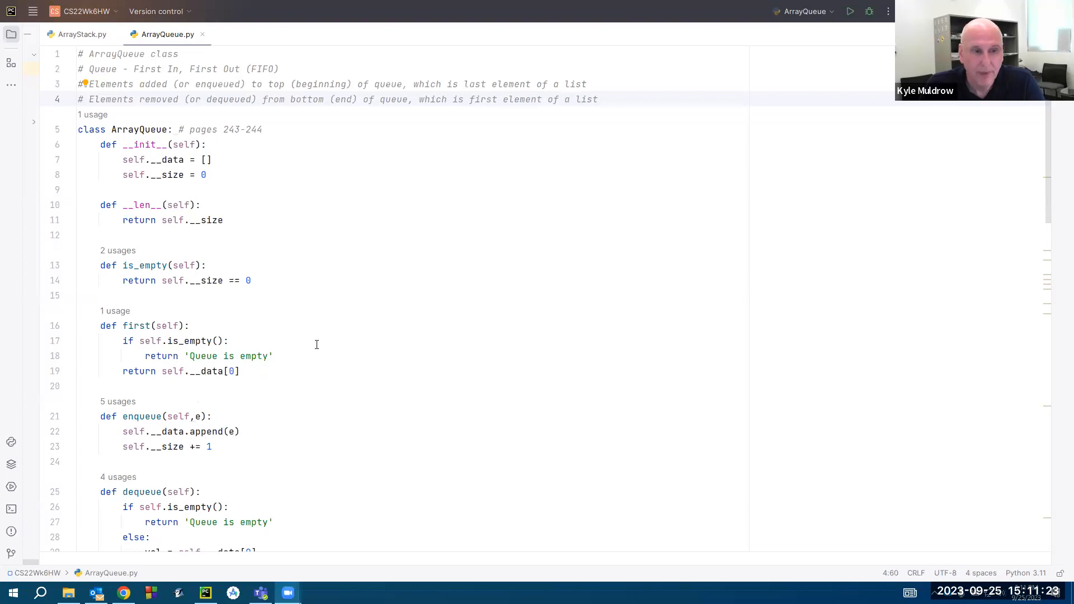
scroll("down", 3)
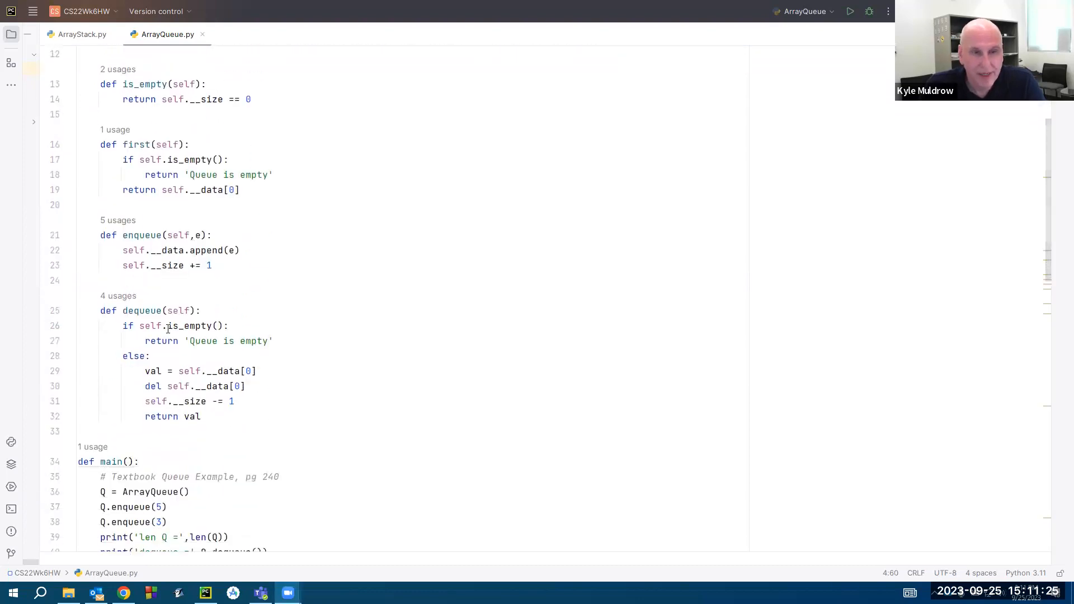
mouse_move(685, 25)
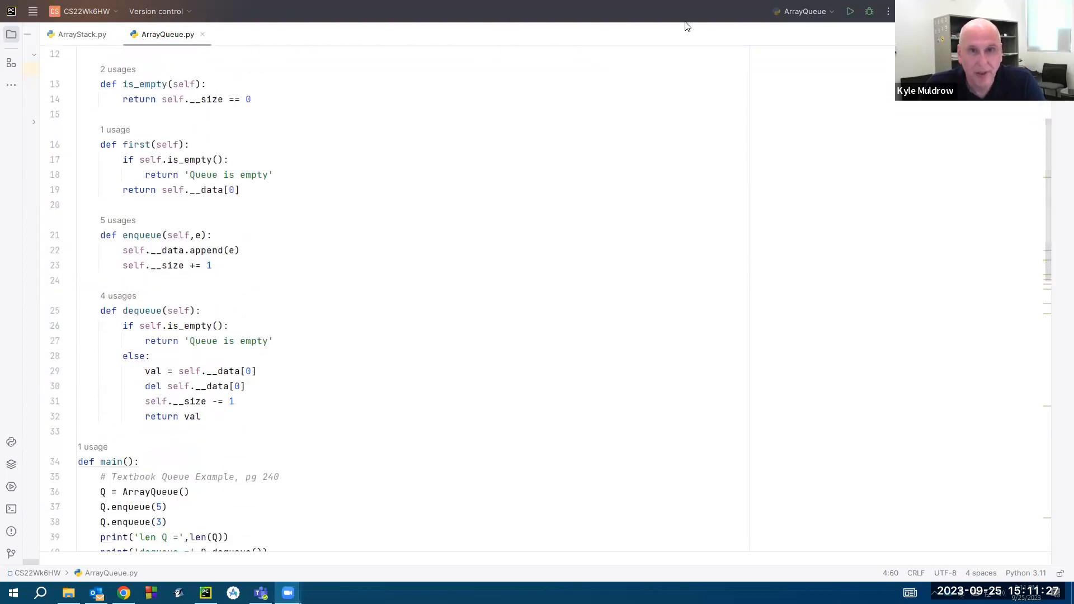
mouse_move(625, 74)
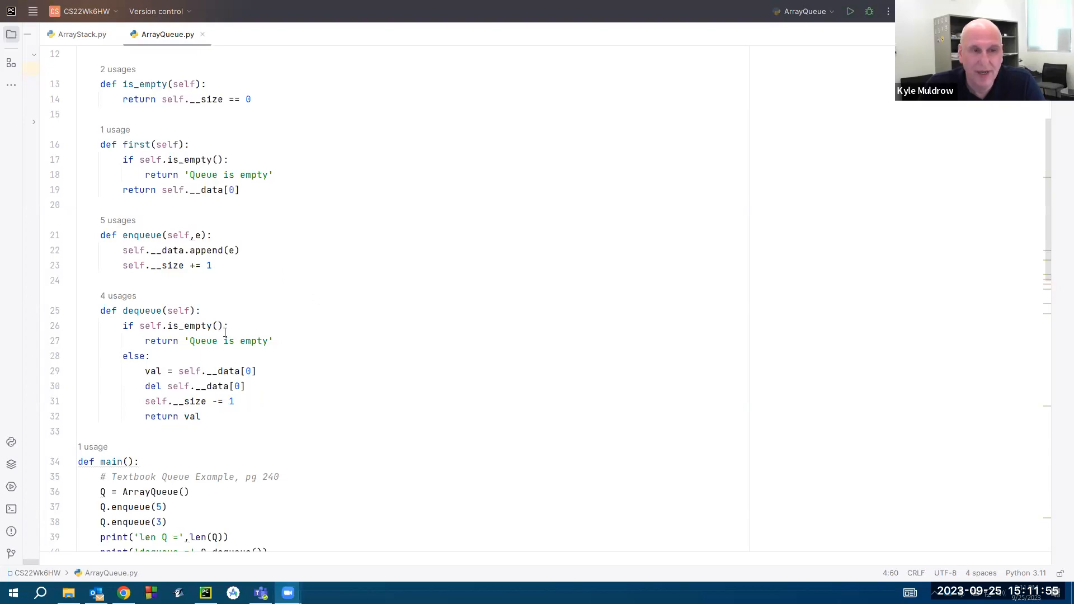
mouse_move(349, 356)
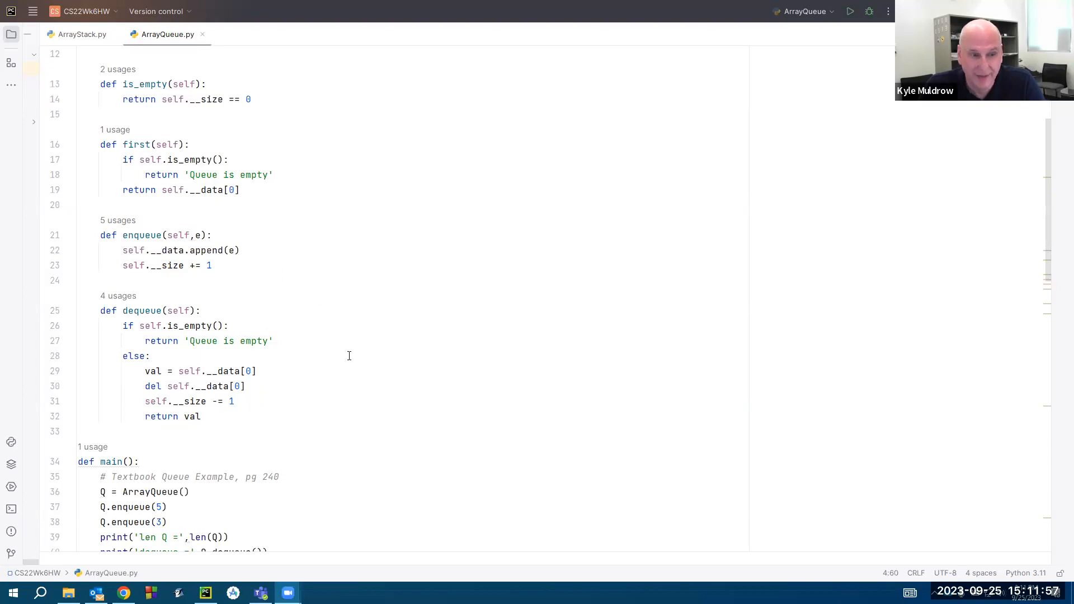
scroll("down", 3)
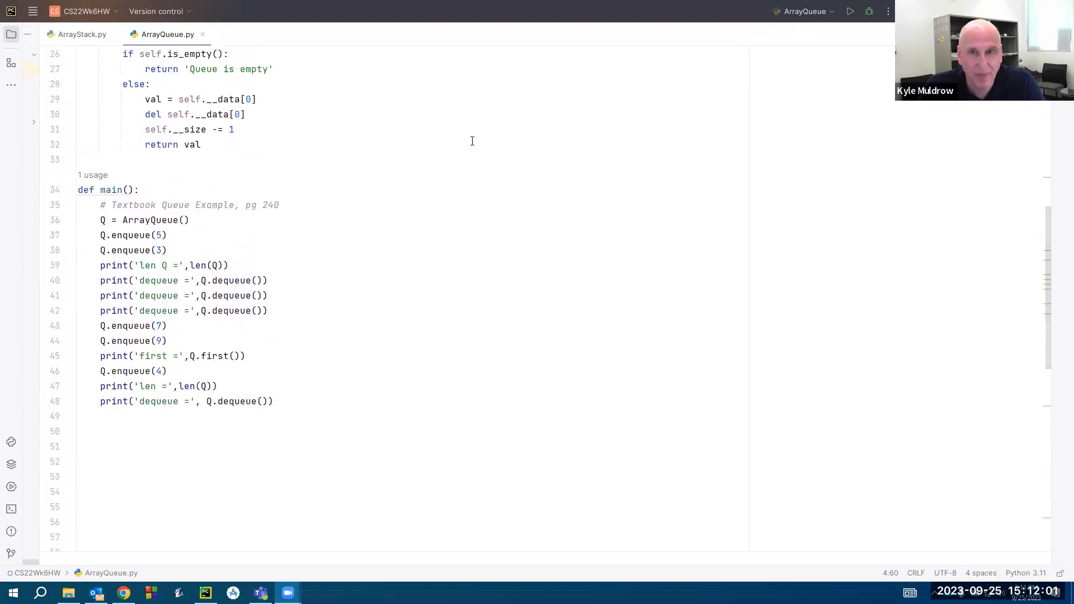
- Run ArrayQueue.py, printing len 2, dequeues 5 and 3, first 7, and dequeue 7
left_click(850, 11)
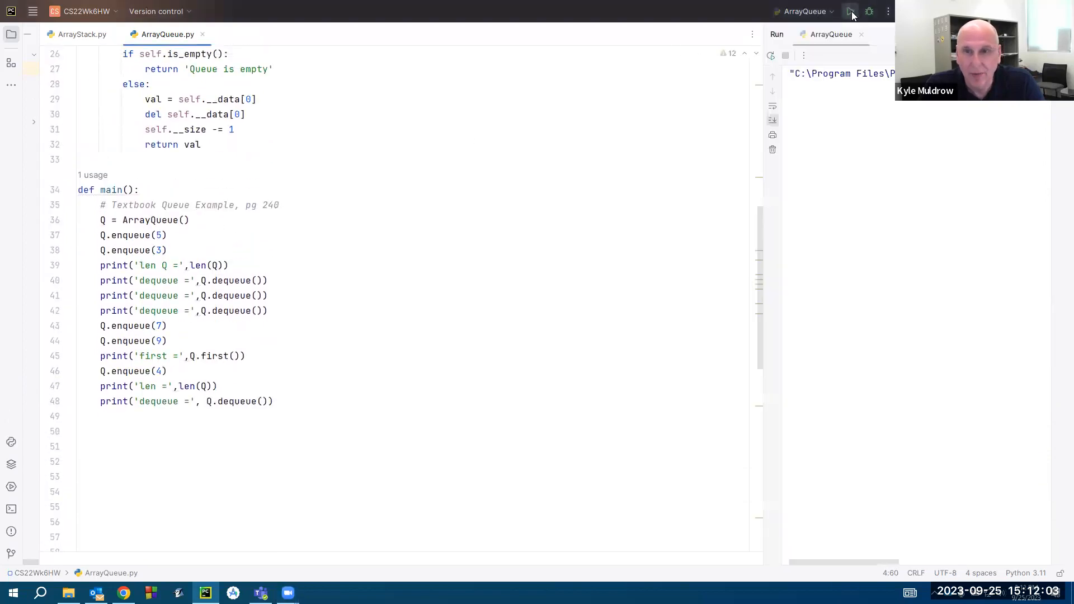
left_click(851, 11)
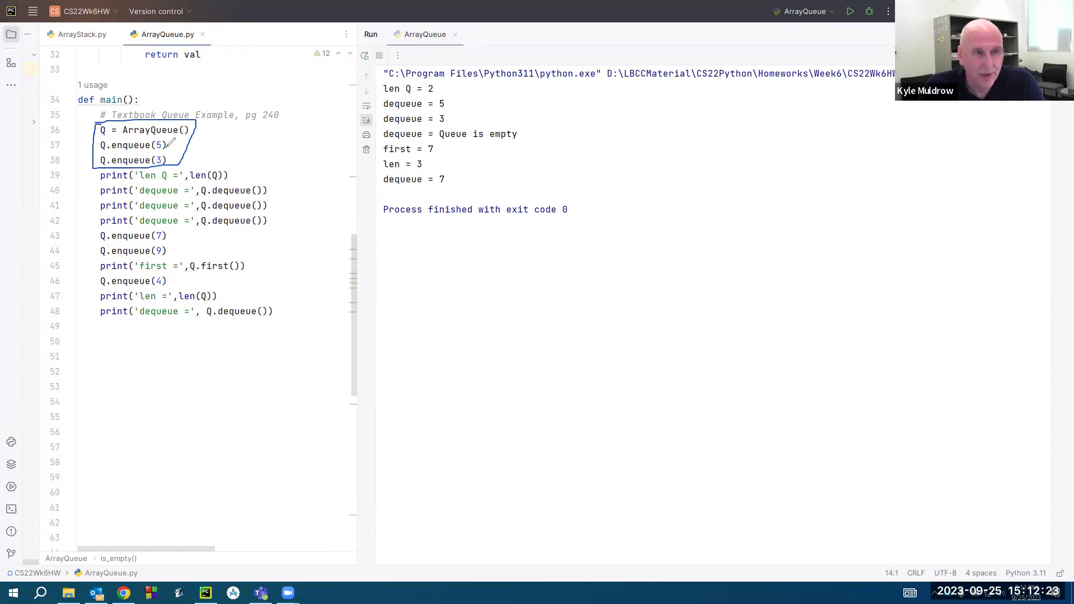
mouse_move(218, 128)
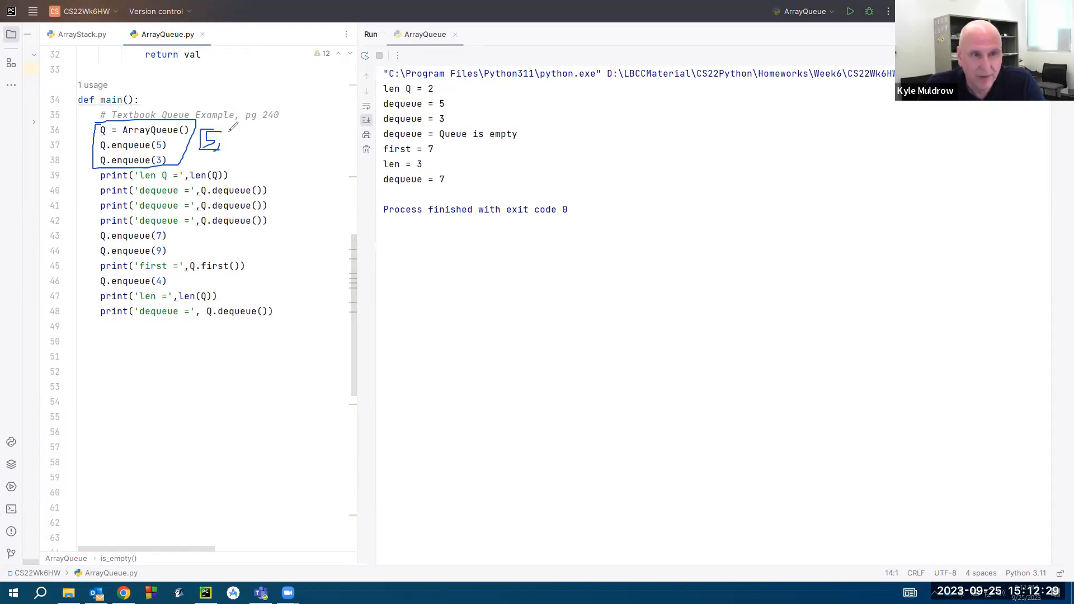
- Sketch the queue holding 5 and 3 beside the code
left_click_drag(219, 144, 236, 134)
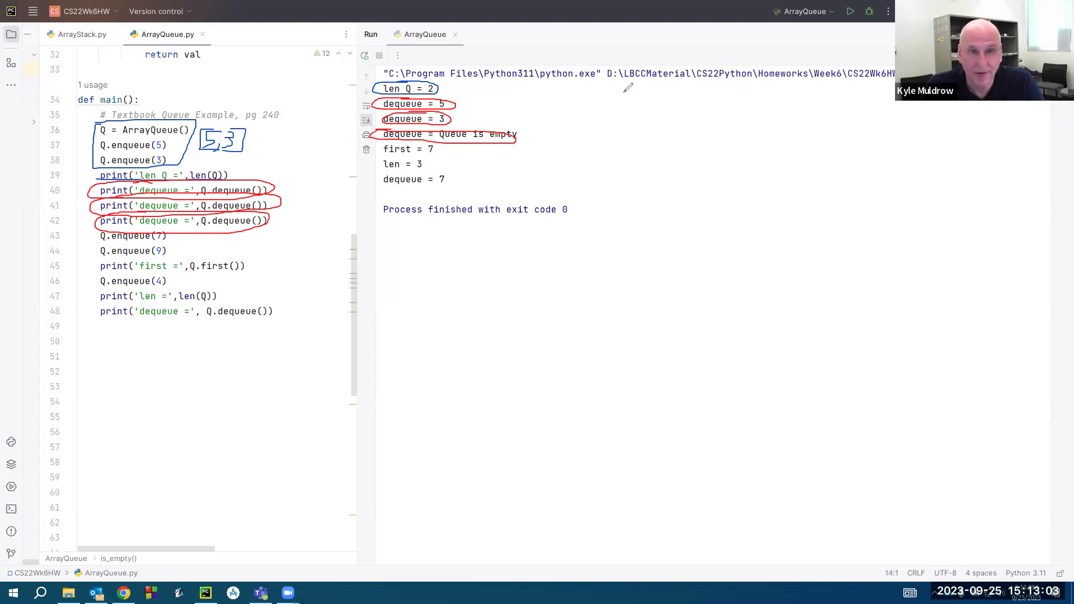
mouse_move(609, 116)
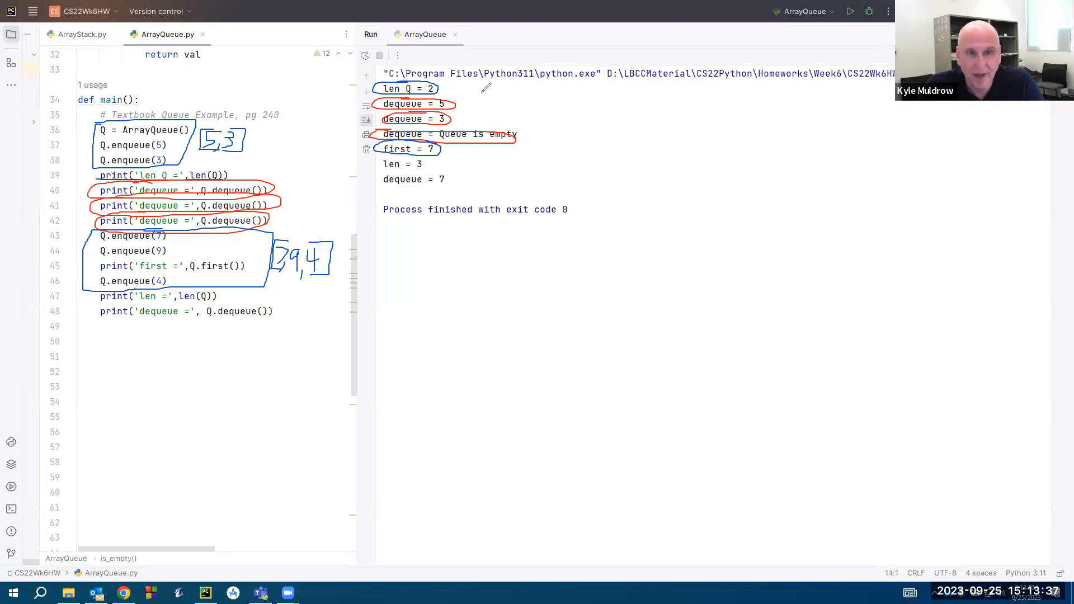
mouse_move(618, 98)
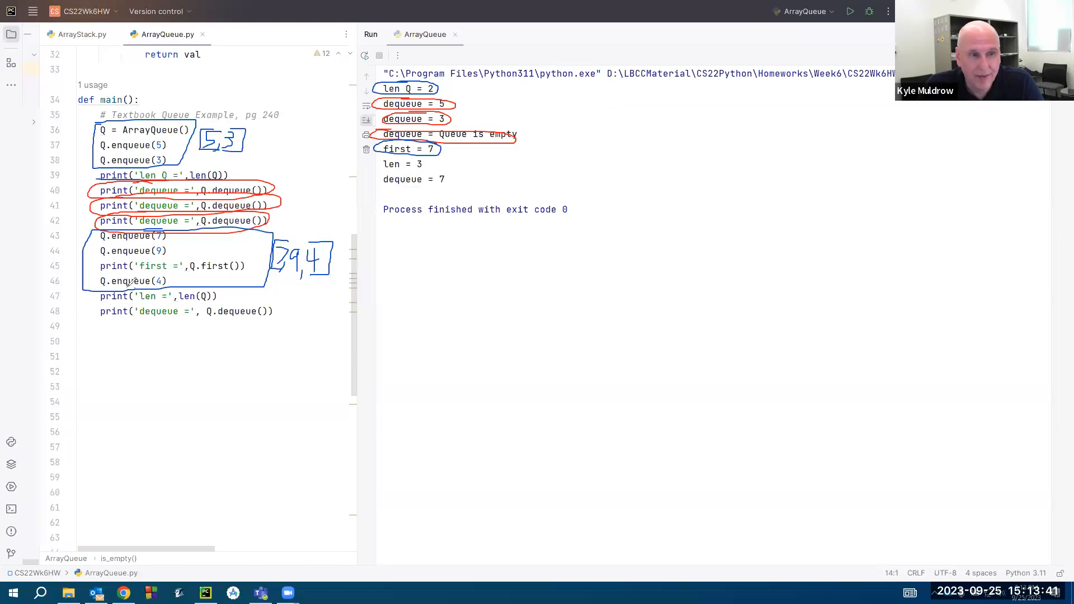
- Circle the len print with len = 3, the final dequeue with 7, and sketch [9,4]
left_click_drag(83, 296, 216, 296)
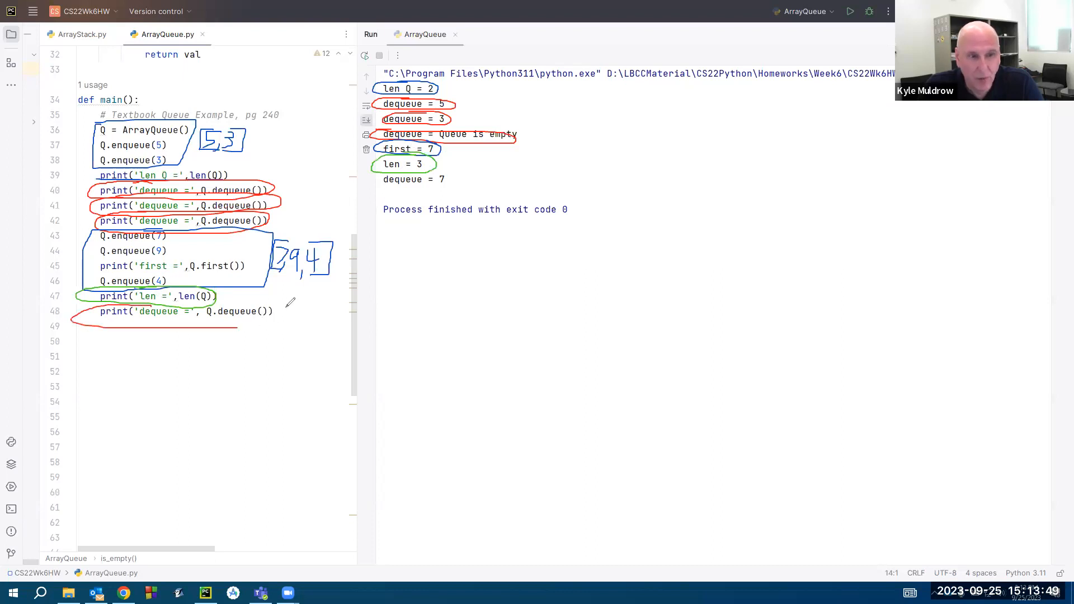
left_click_drag(72, 311, 288, 322)
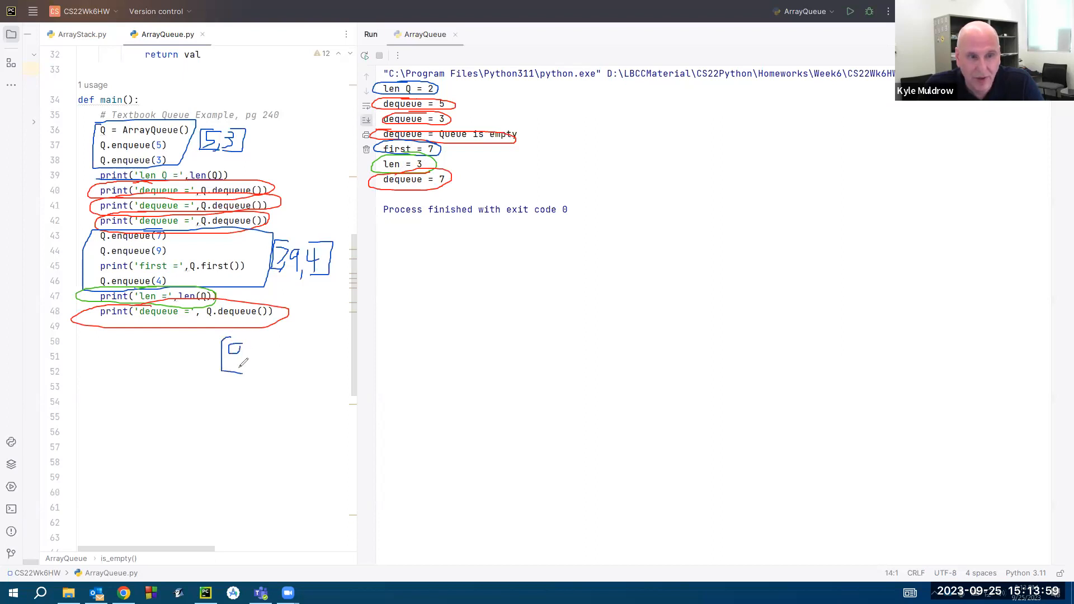
left_click_drag(226, 349, 244, 367)
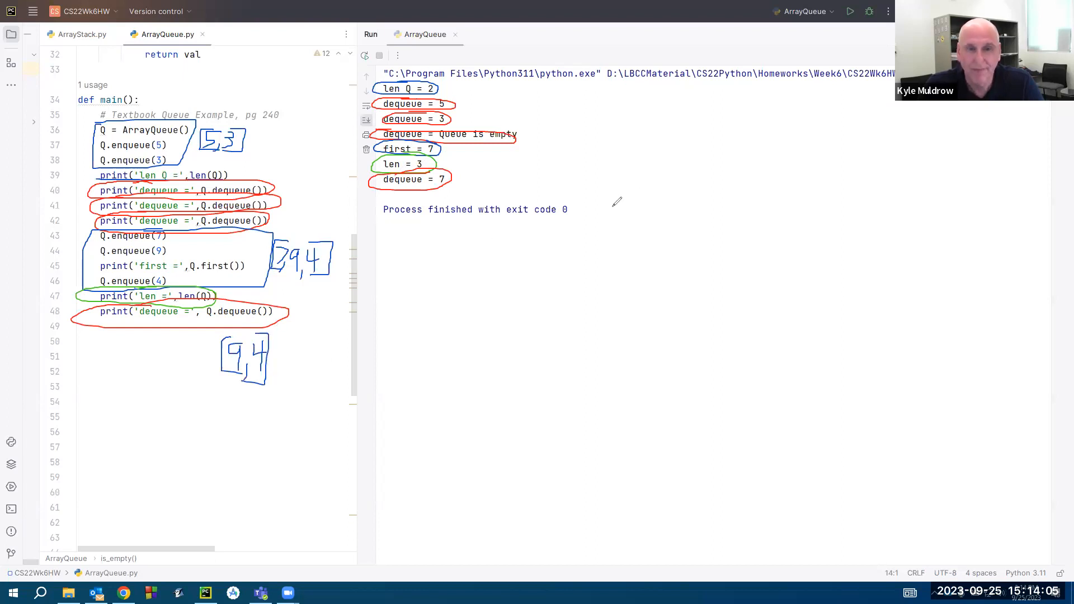
mouse_move(579, 221)
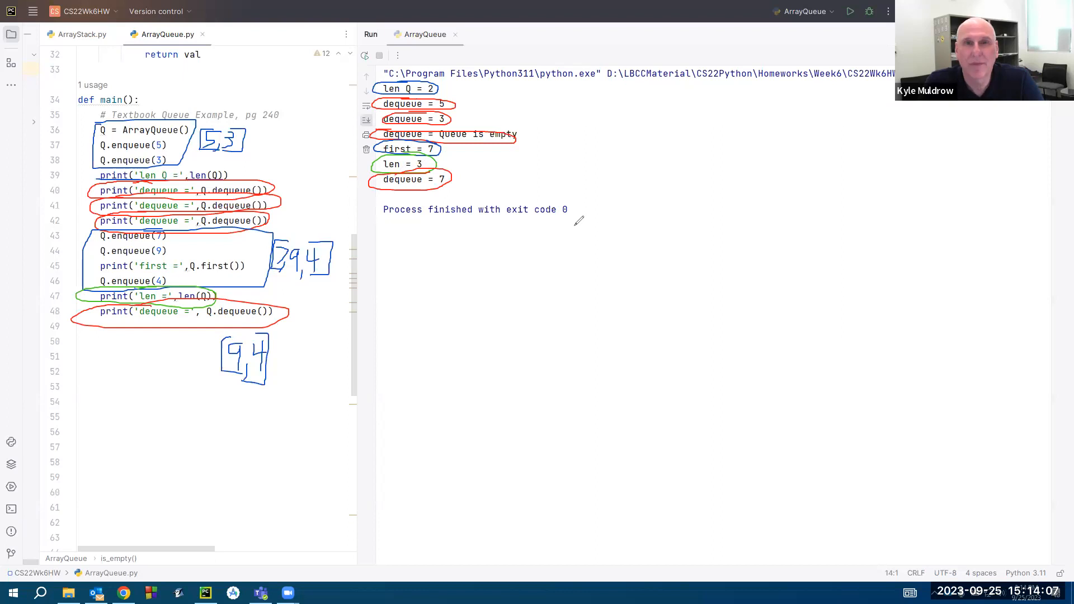